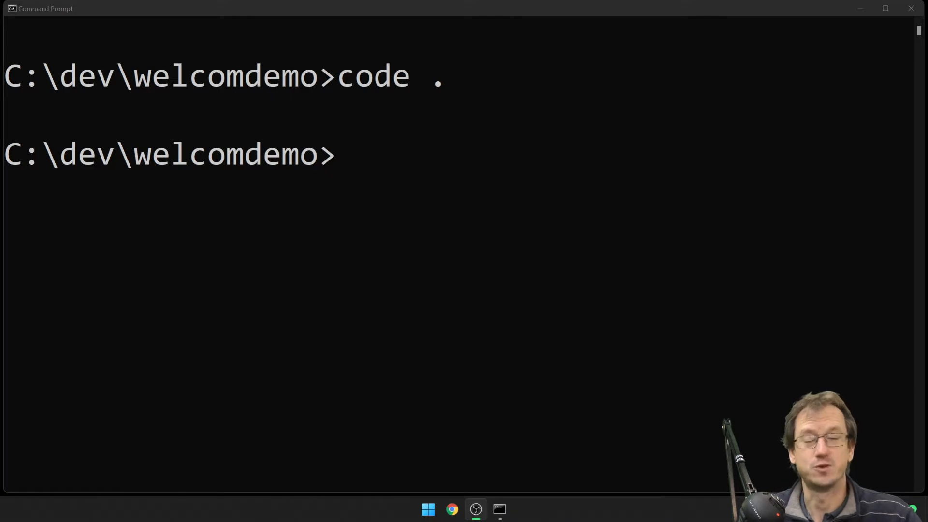
Step: Launch VS Code on the welcomdemo folder with 'code .' from Command Prompt
type("cod")
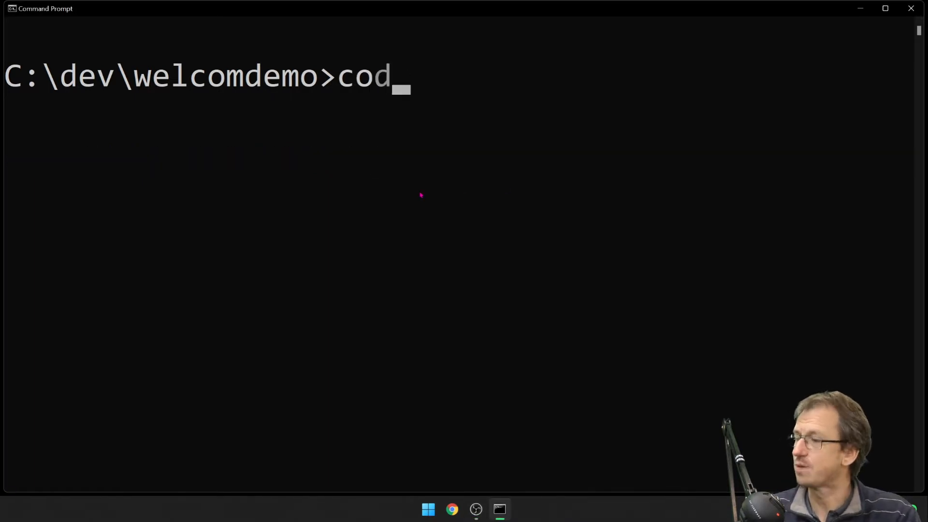
key("Enter")
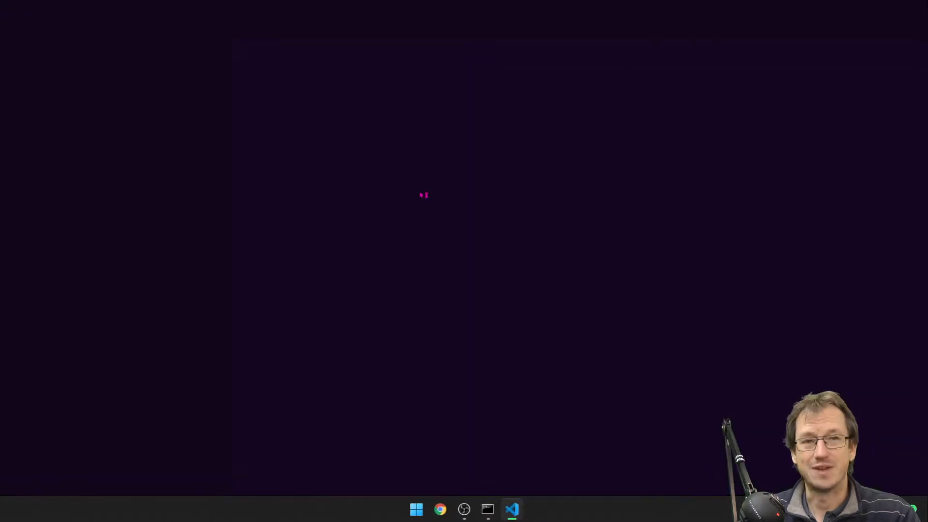
Step: Run 'npm init -y' in the integrated terminal to generate a default package.json
left_click(512, 508)
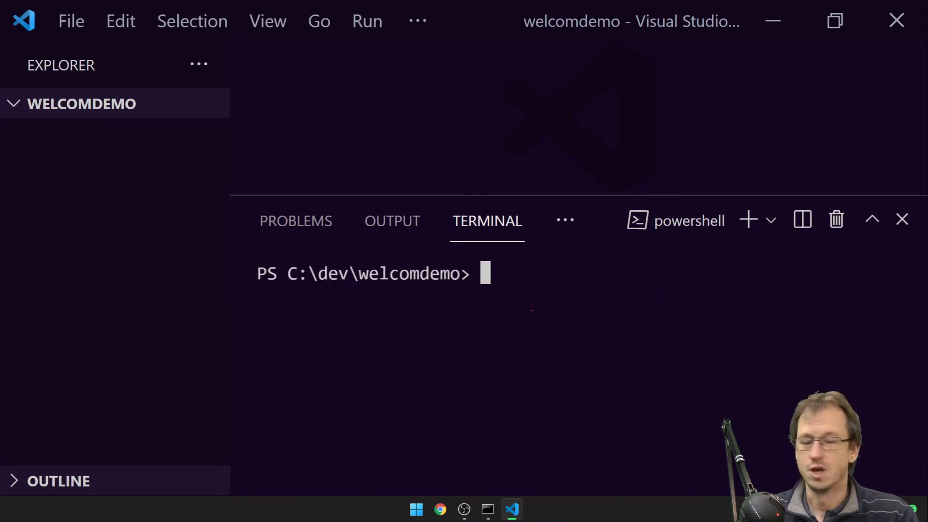
type("npm init")
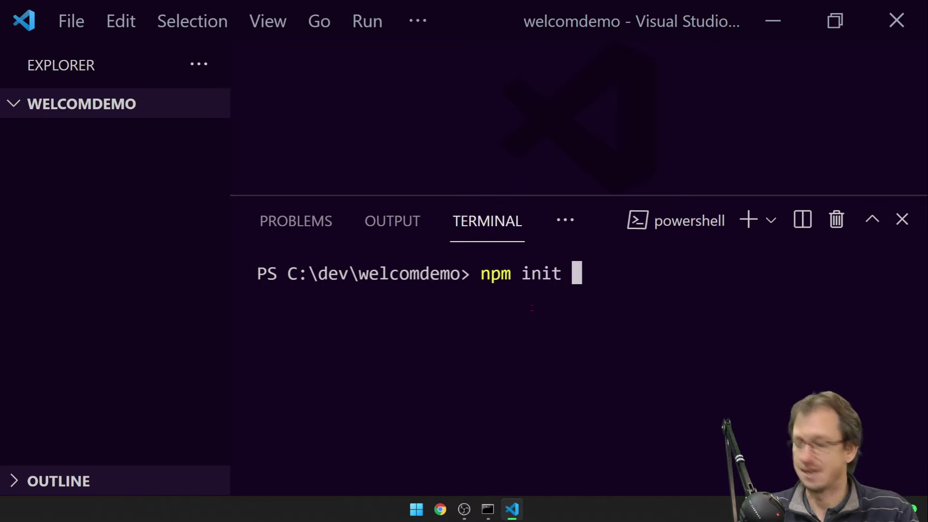
type("-y")
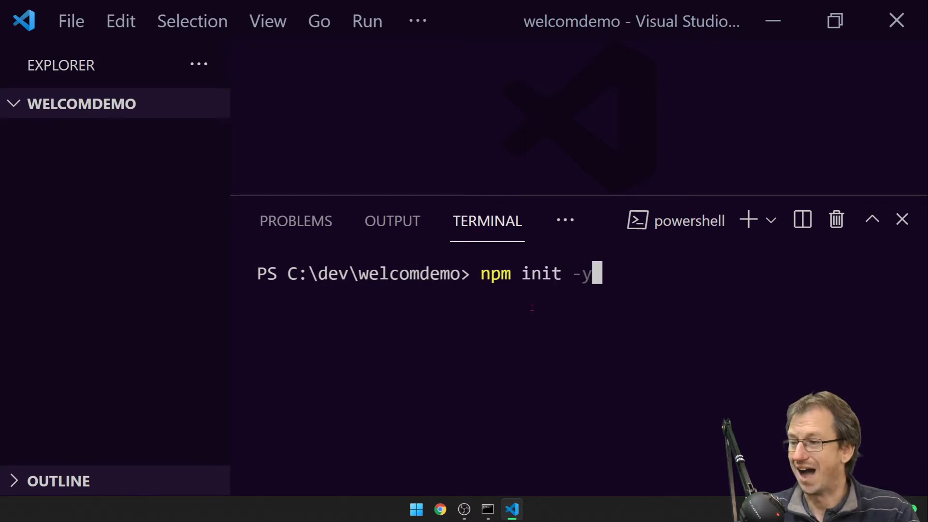
key("Enter")
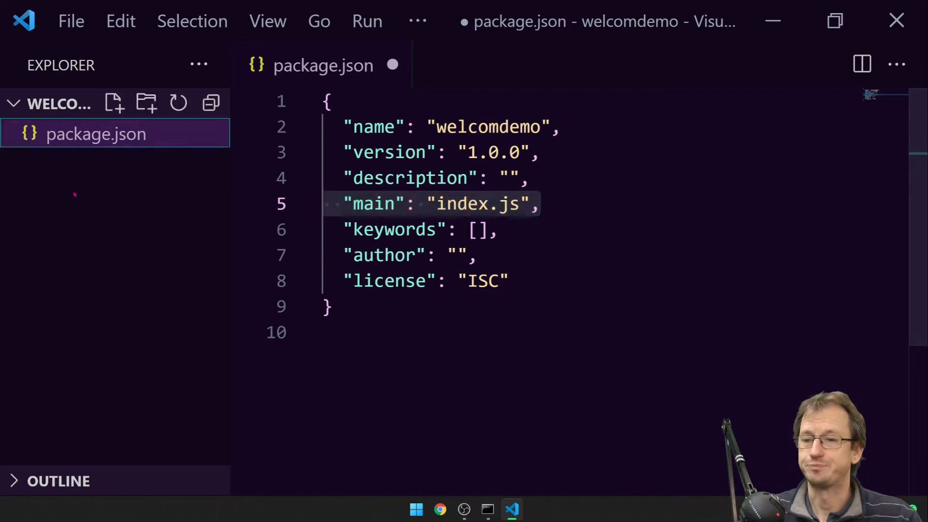
mouse_move(145, 103)
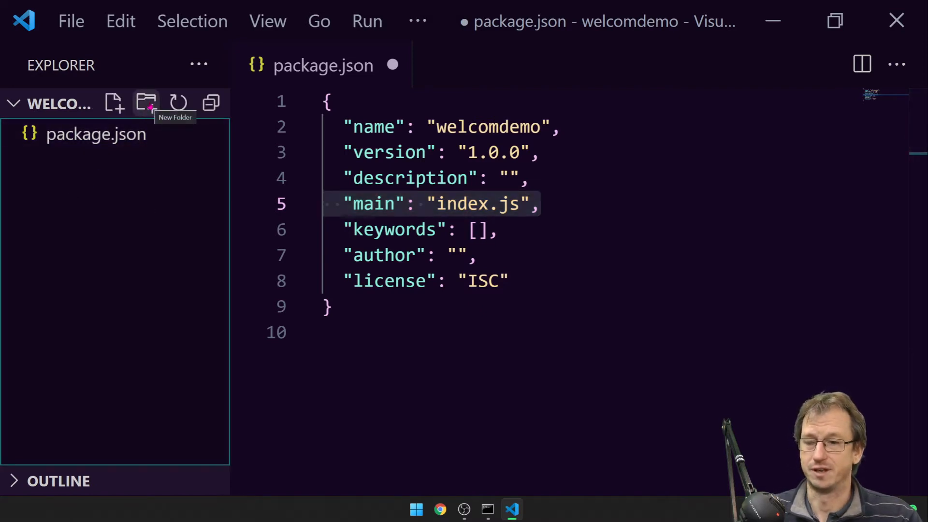
Step: Create a bin folder in the project and add a new index.js file inside it
left_click(145, 102)
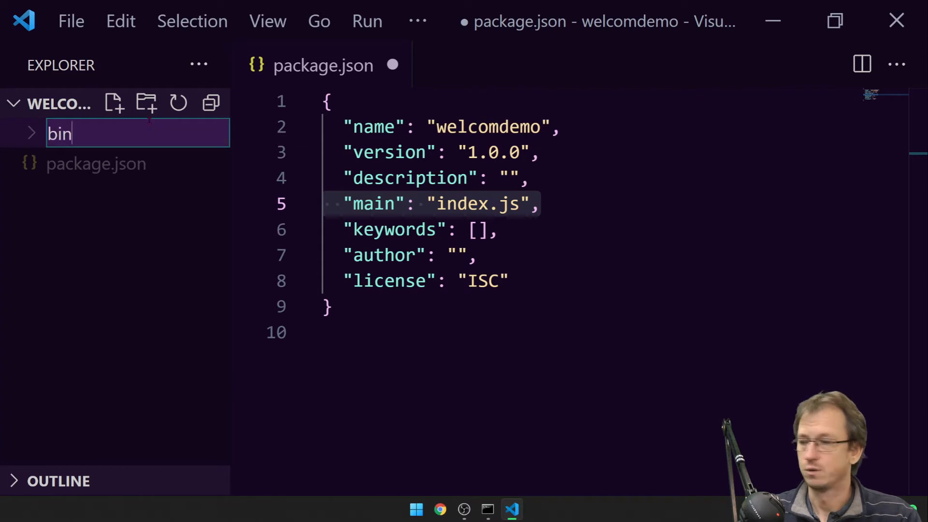
key("Enter")
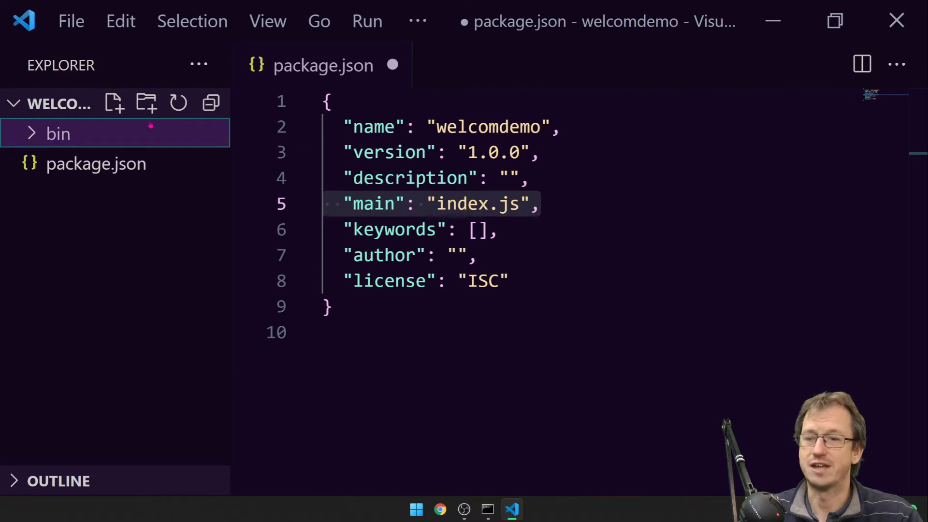
mouse_move(111, 160)
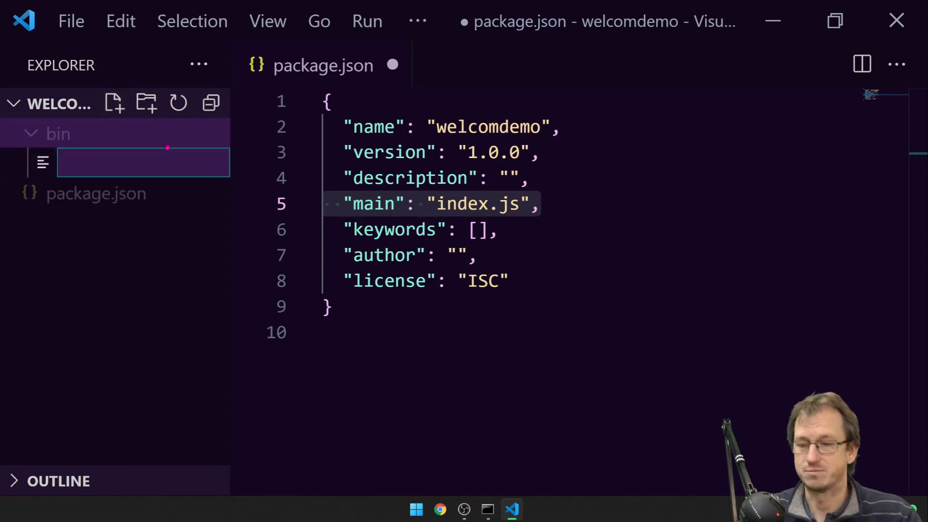
type("in")
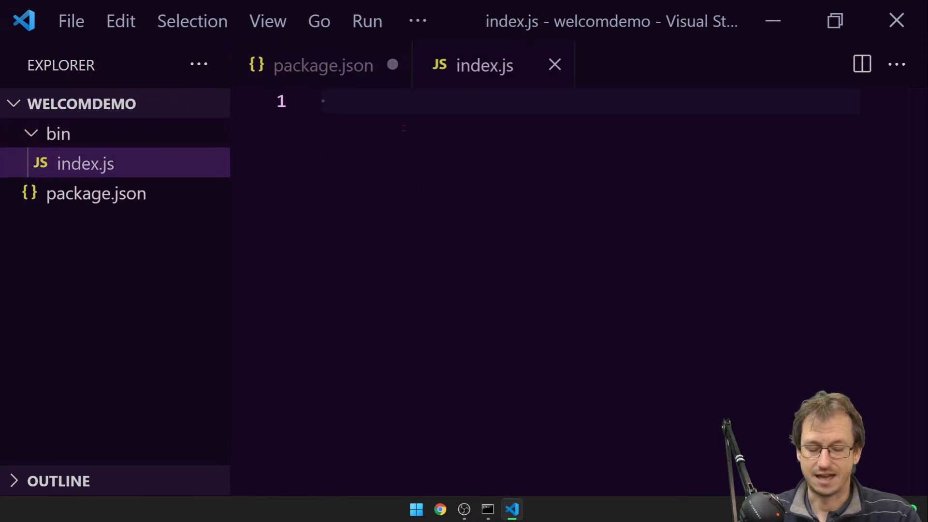
Step: Write a console.log('hello') line in index.js and save the file
type("c")
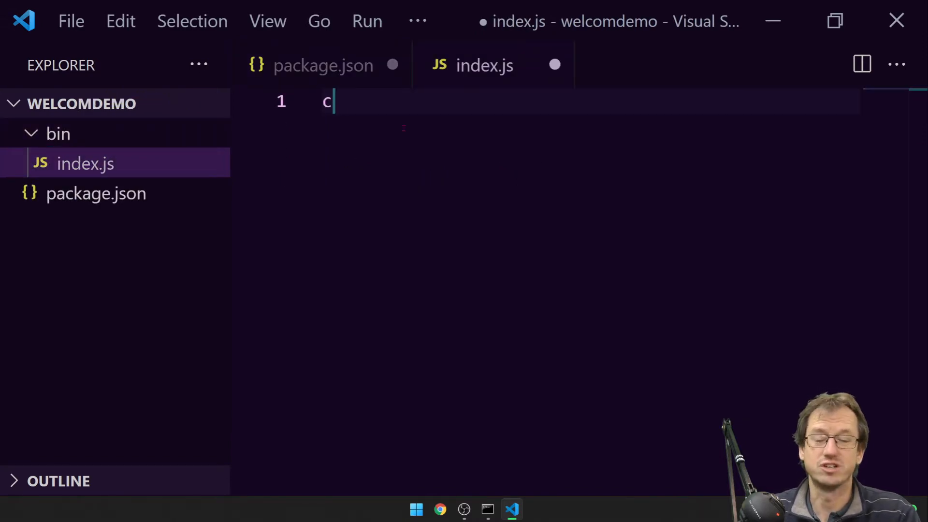
type("onsole.log")
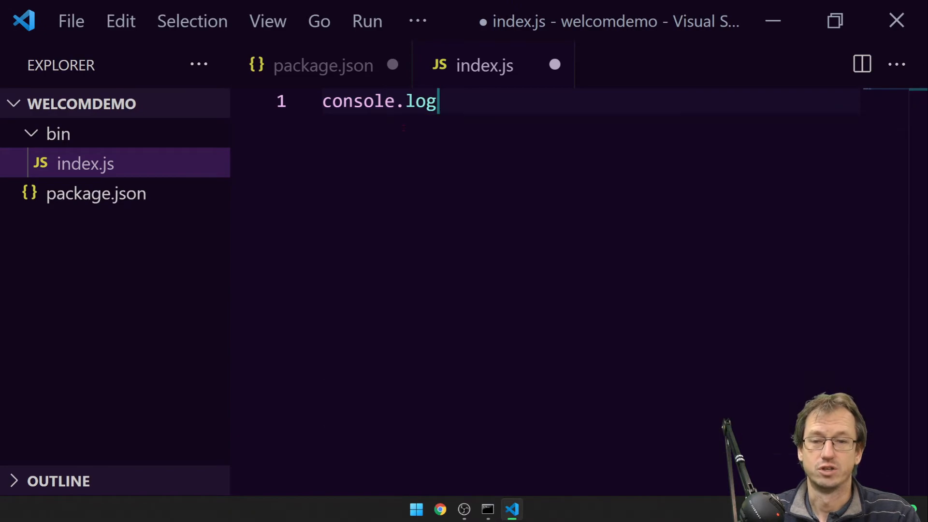
type("('hell'")
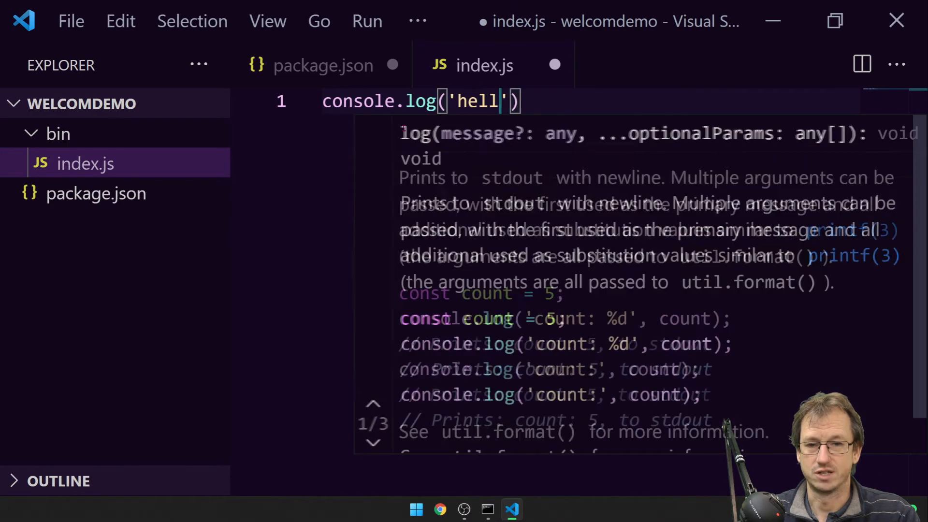
key("ctrl+s")
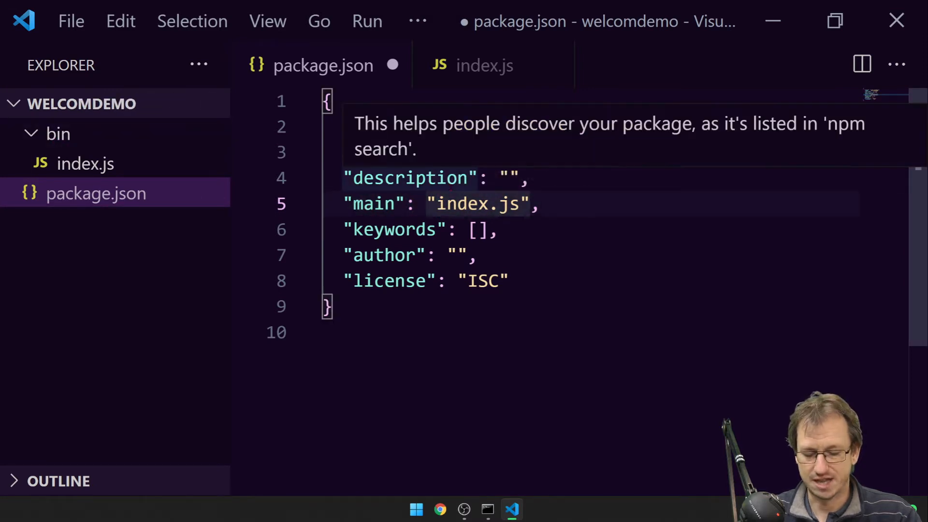
Step: Point main at ./bin/index.js and start a new "bin" key below it
type("./bin/")
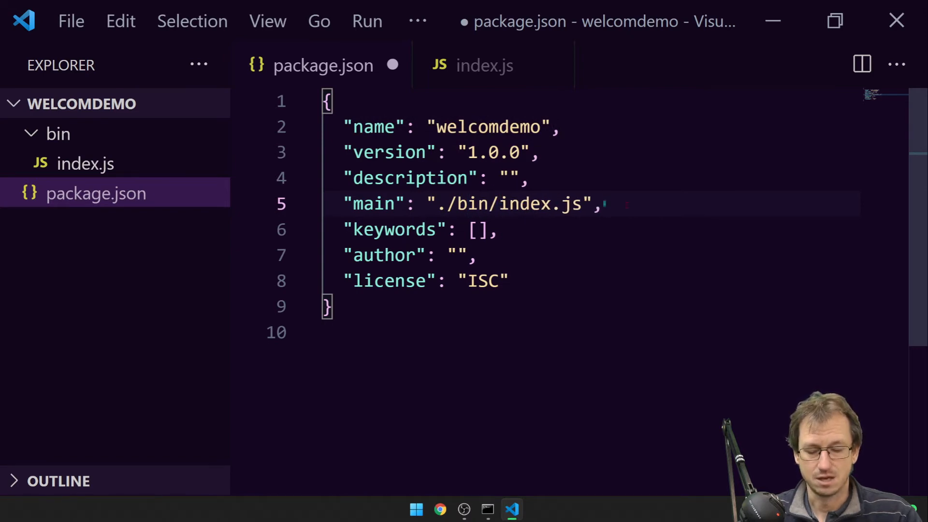
key("Enter")
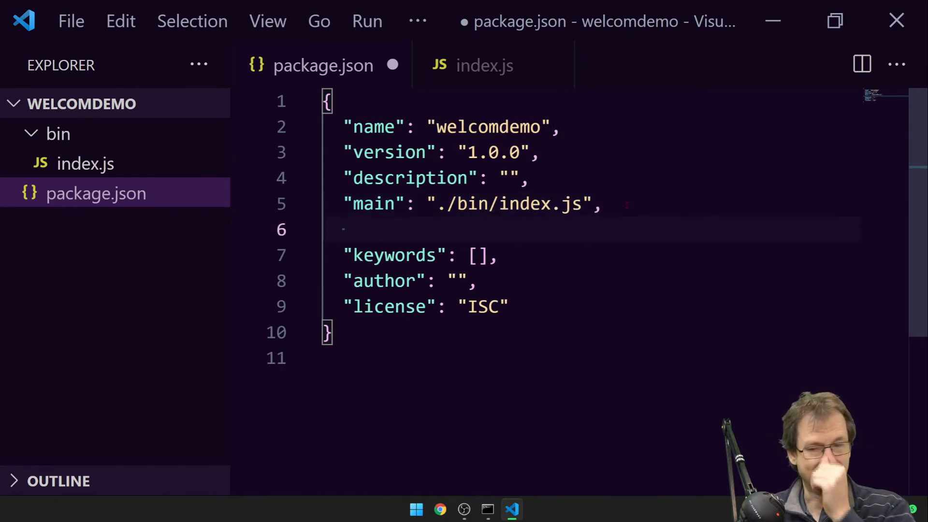
type("\"\"")
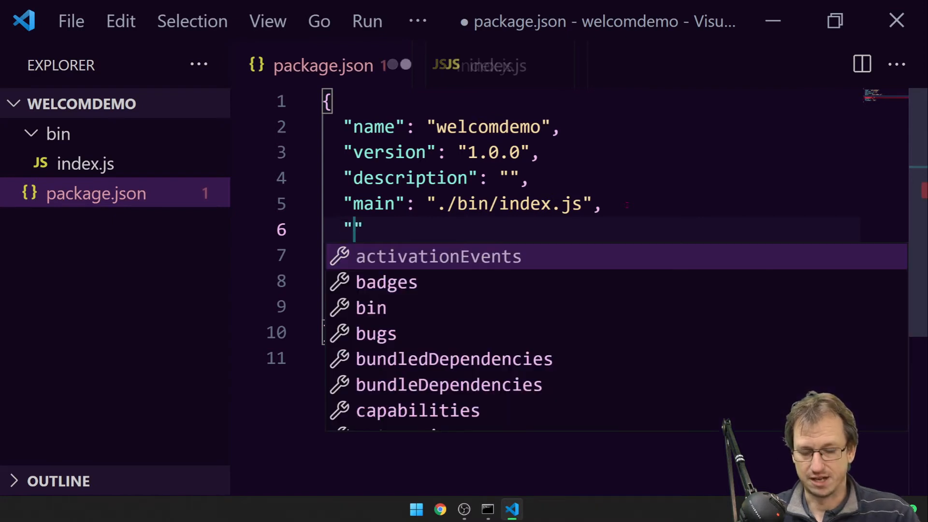
type("bin")
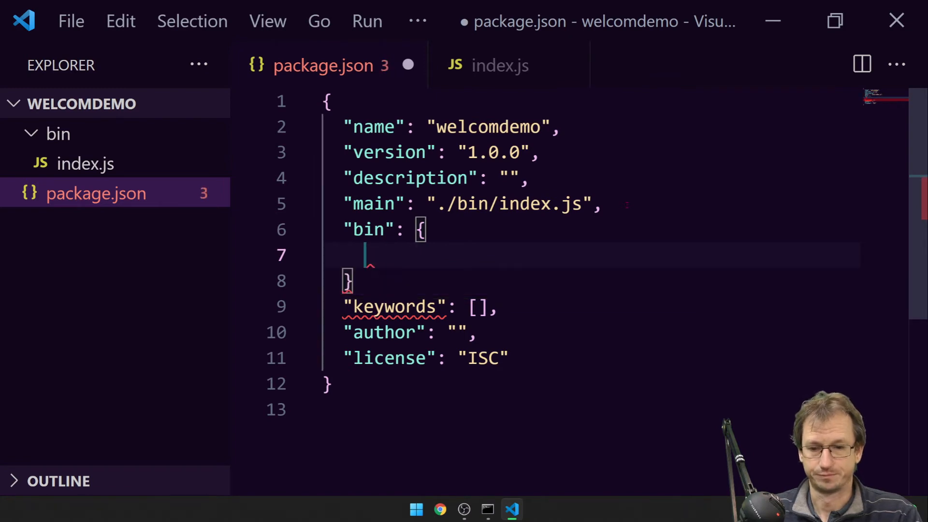
Step: Map the command "welc" to "./bin/index.js" inside the bin entry
type("\"w")
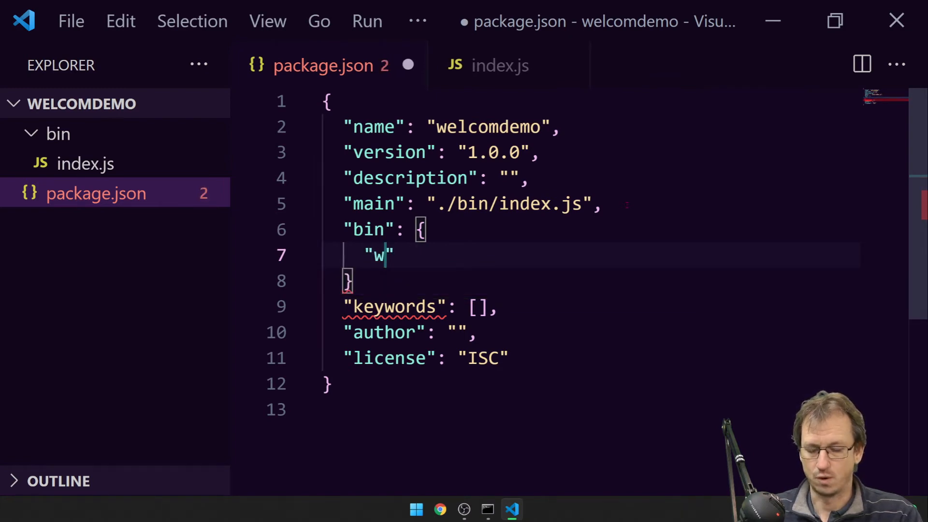
type("elc")
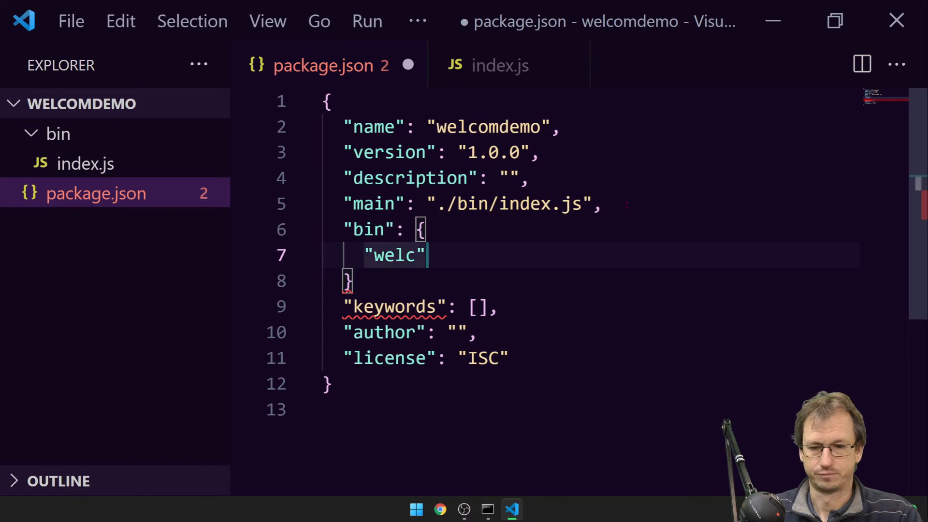
type(": \"\"")
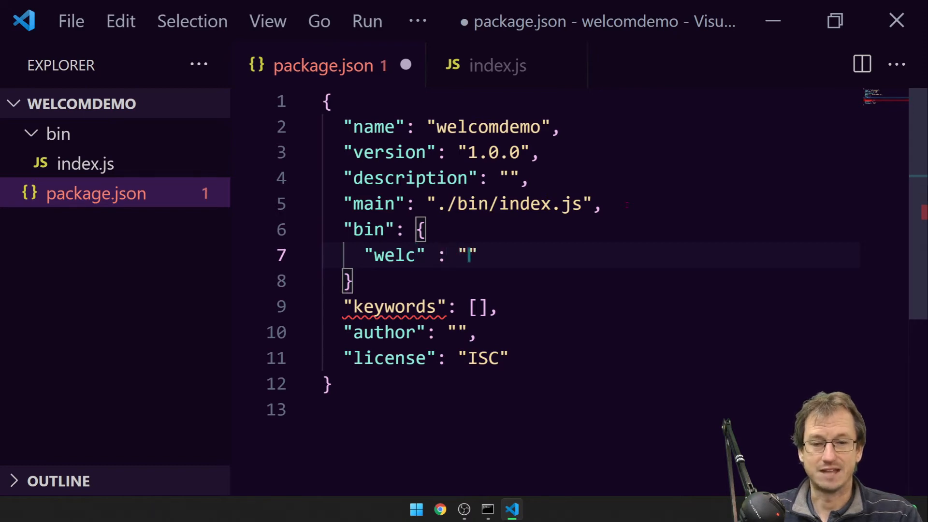
type("./bin")
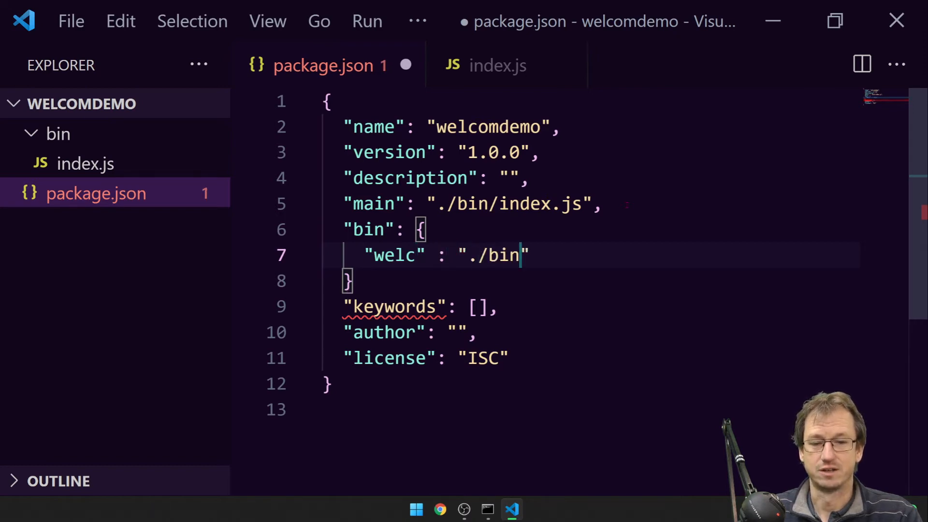
type("/index.js")
left_click(600, 281)
type(",")
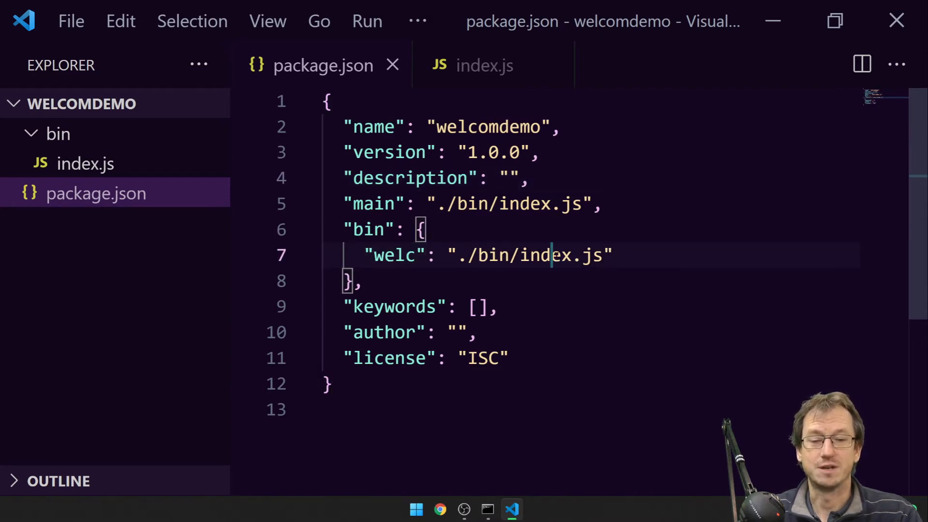
double_click(543, 256)
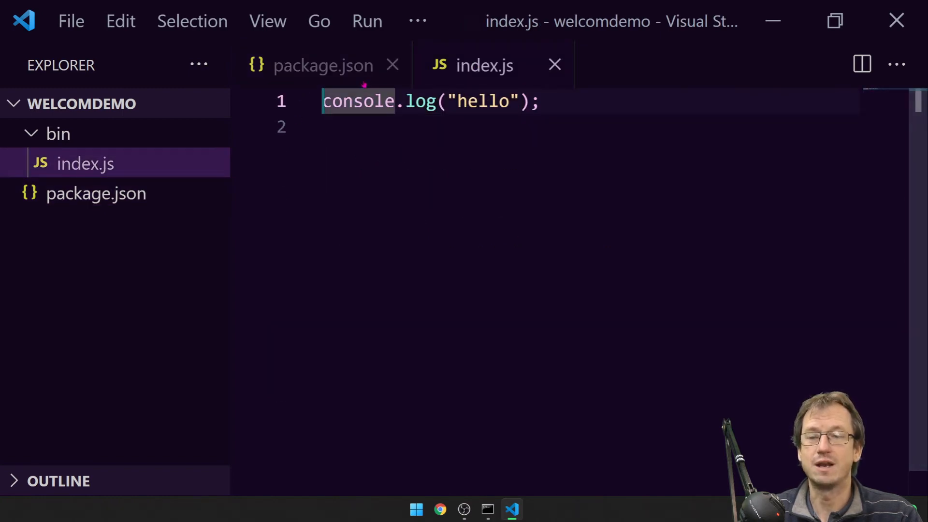
Step: Add the shebang line #!/usr/bin/env node above console.log in index.js and save
key("Enter")
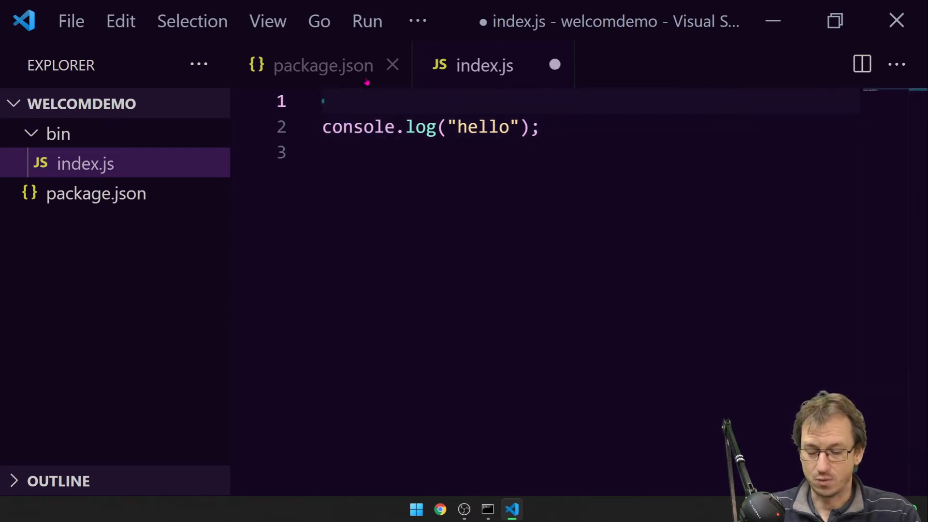
type("#!")
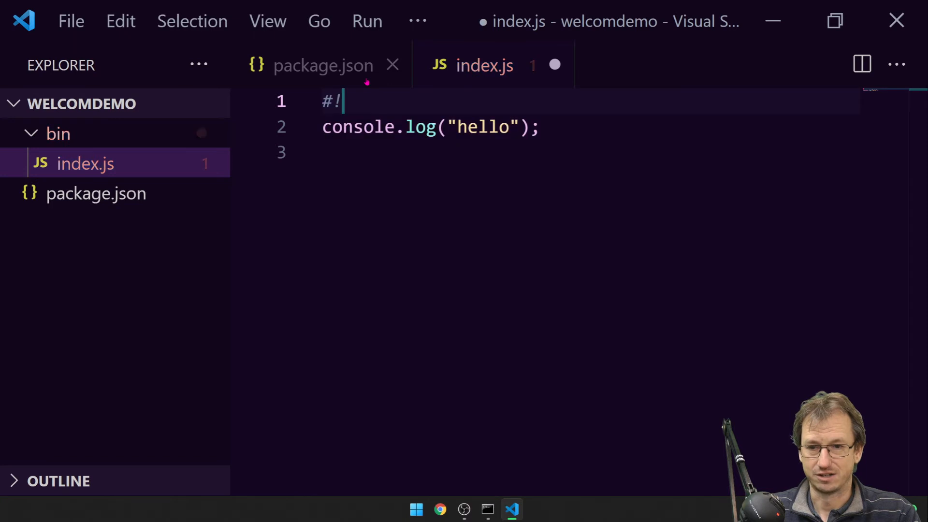
type("/")
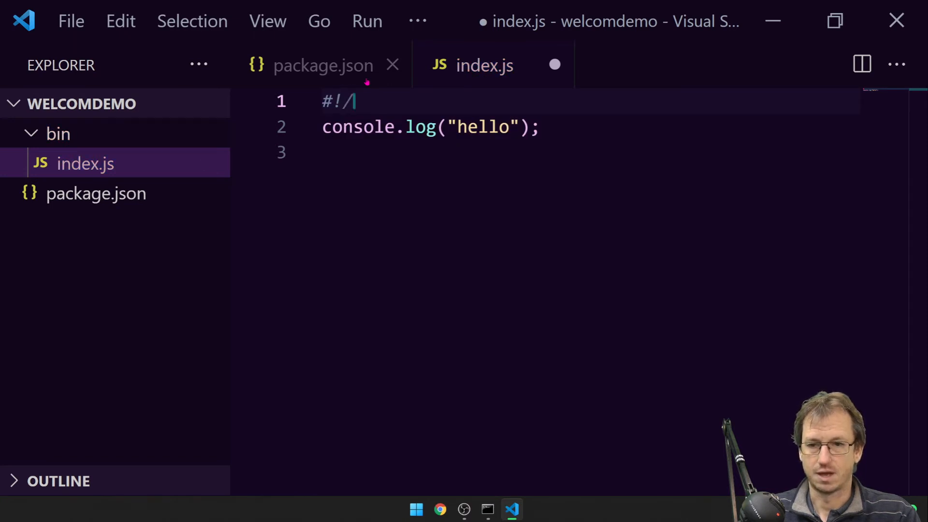
type("usr/")
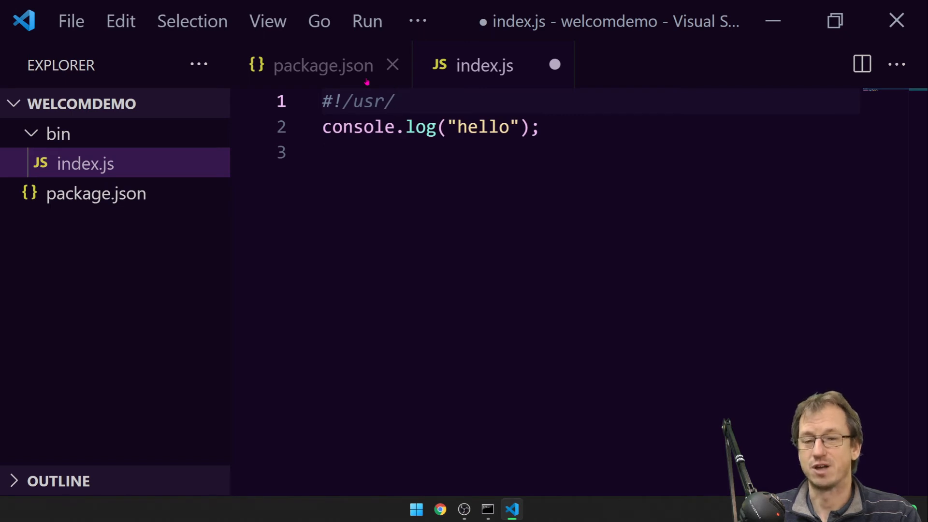
type("bin/env node")
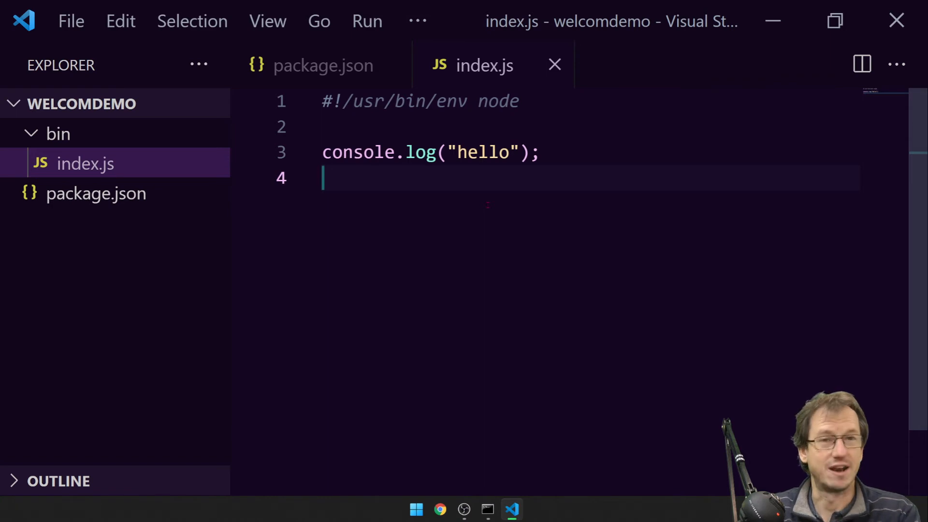
left_click(520, 100)
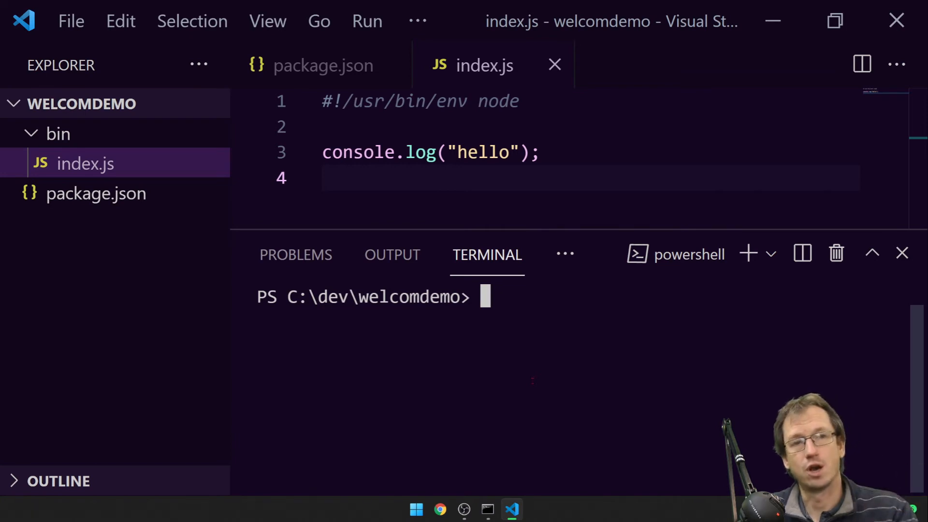
Step: Run npm install -g . in the welcomdemo terminal, then return to package.json
type("npm install")
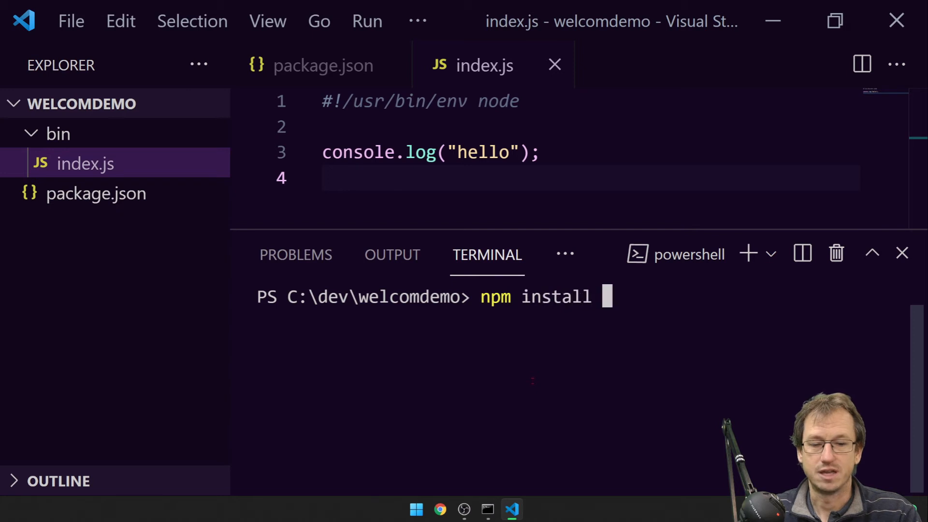
key("Enter")
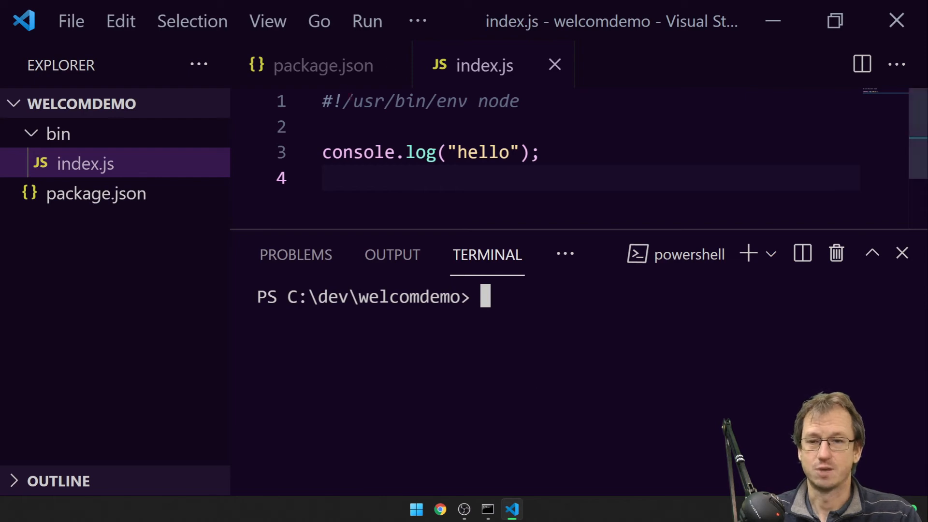
left_click(323, 66)
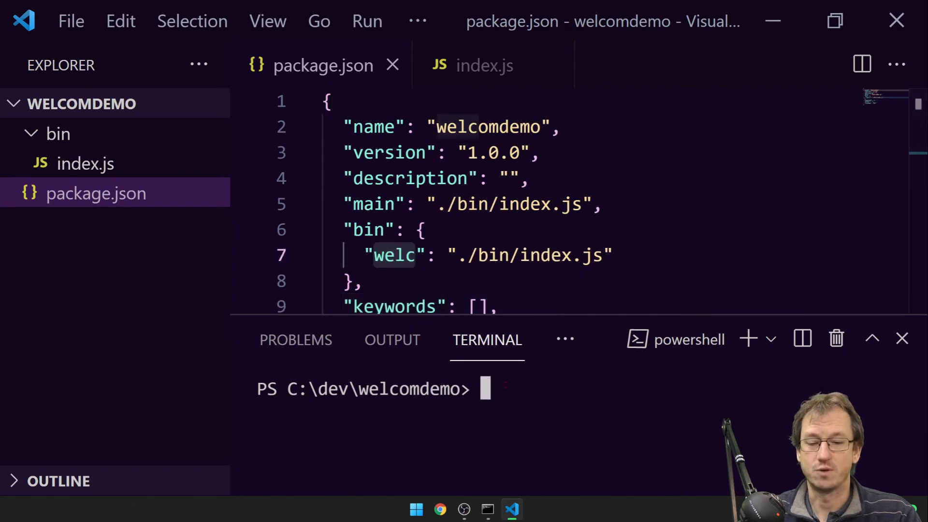
Step: Run welc in the terminal so it prints hello, then show package.json again
type("welc")
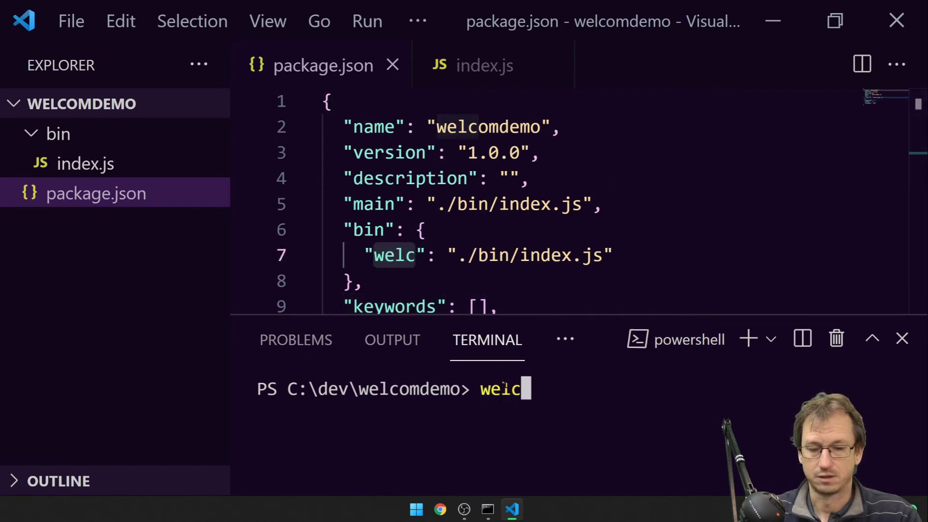
key("Enter")
type("cd \\")
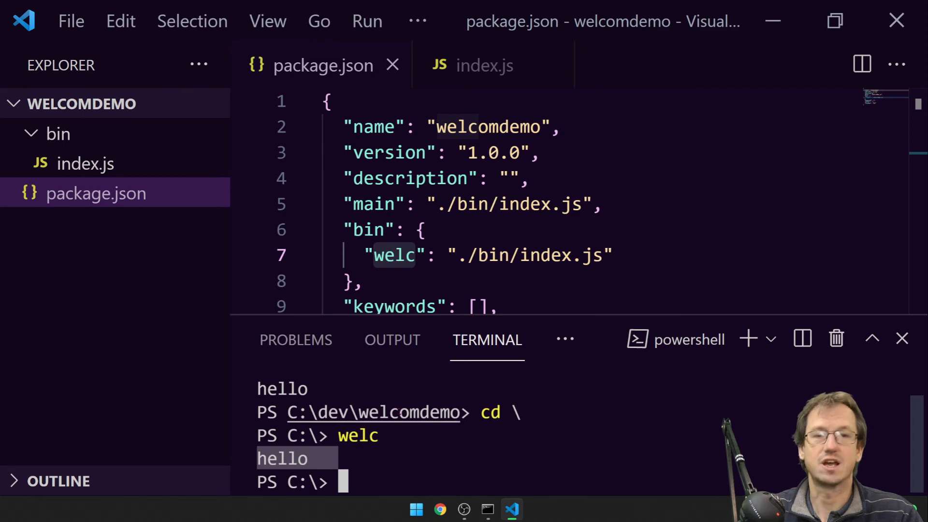
mouse_move(373, 411)
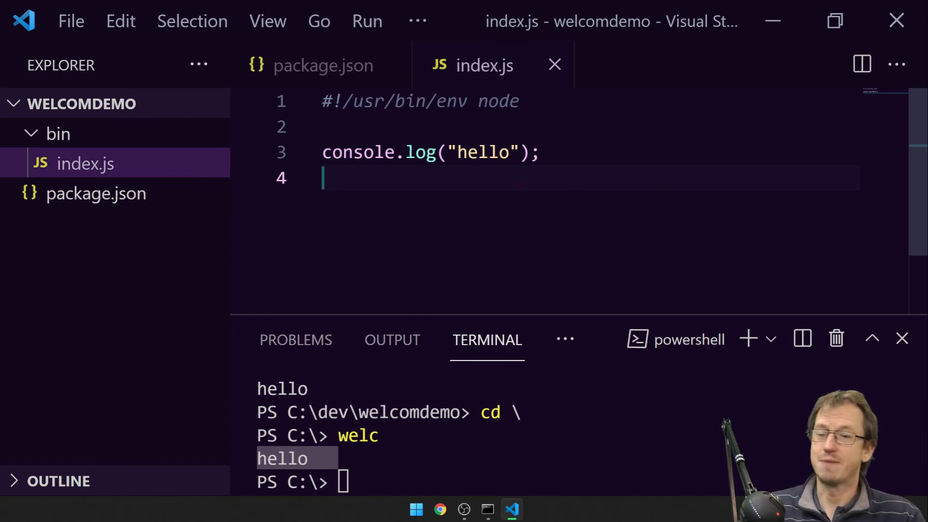
left_click(322, 66)
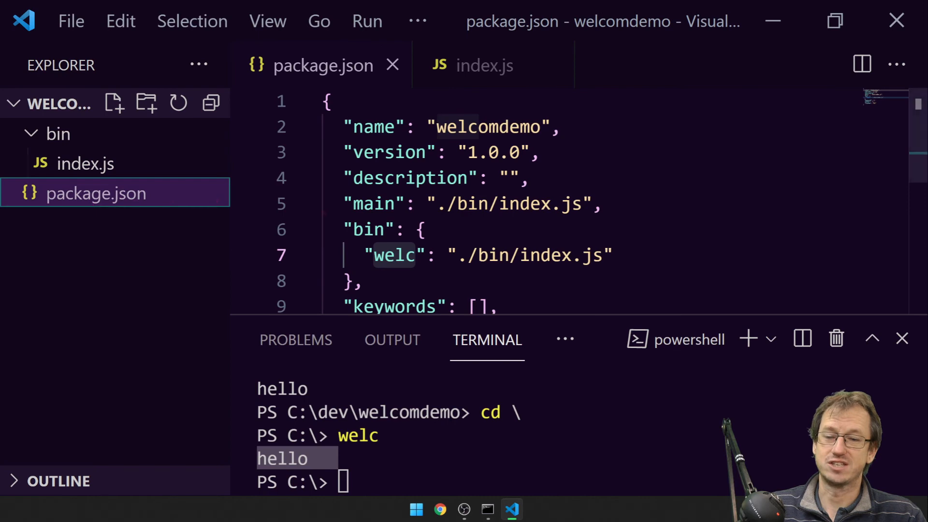